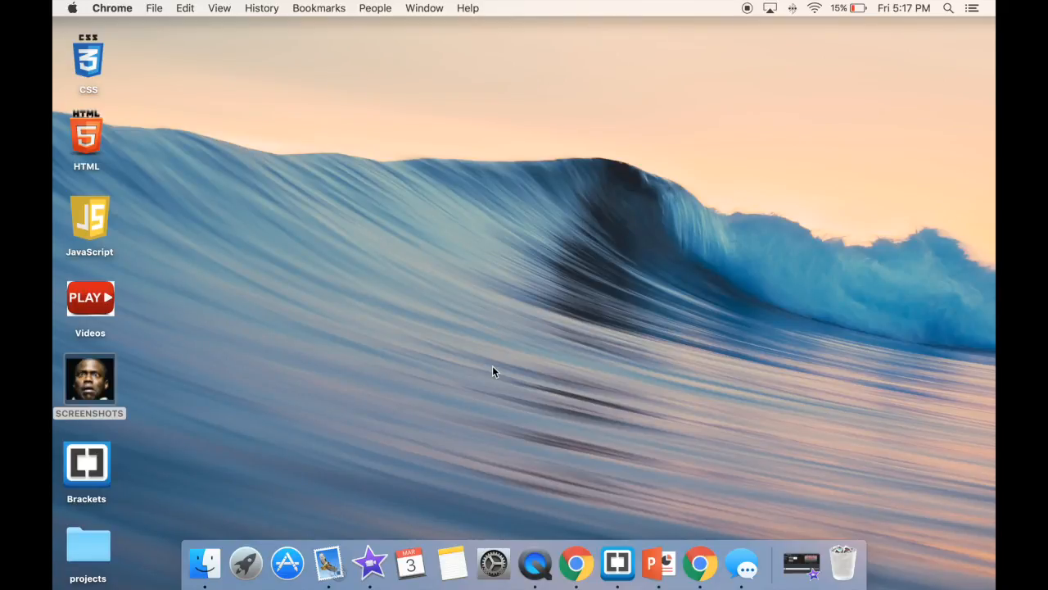
pyautogui.moveTo(555, 420)
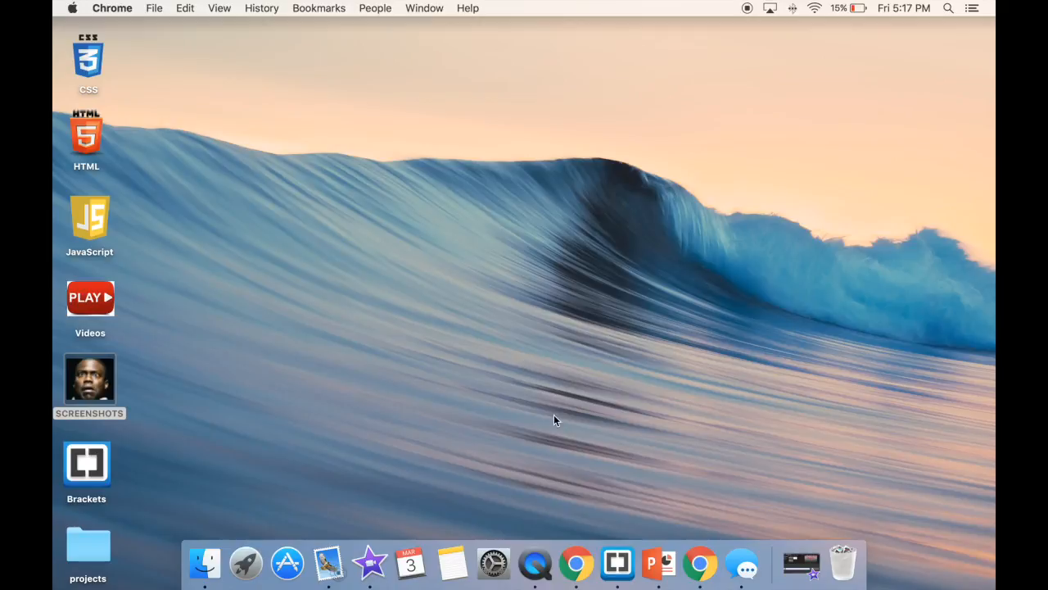
pyautogui.click(576, 563)
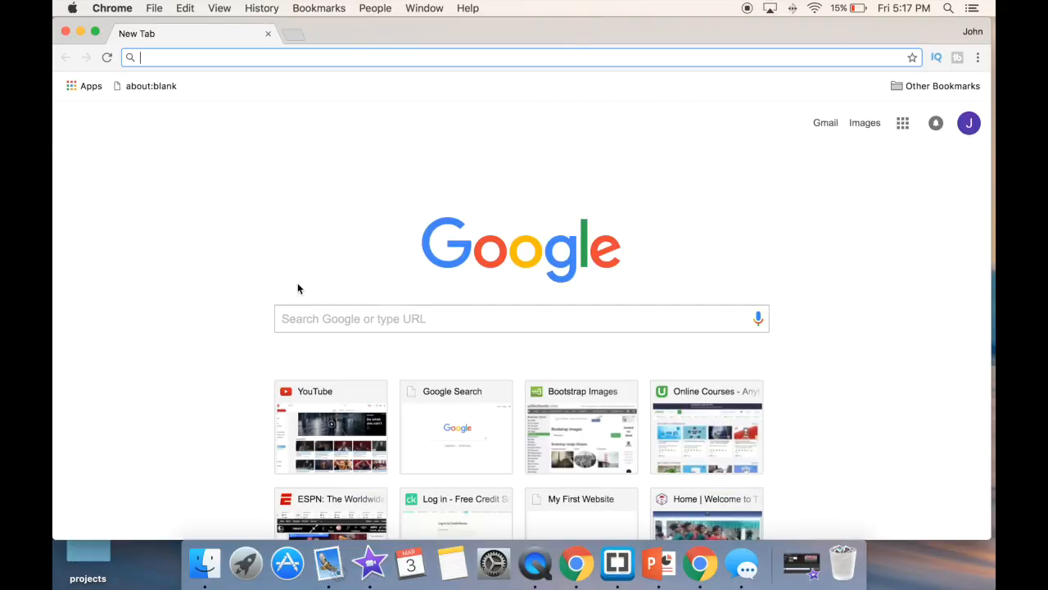
pyautogui.write('www.youtube.com')
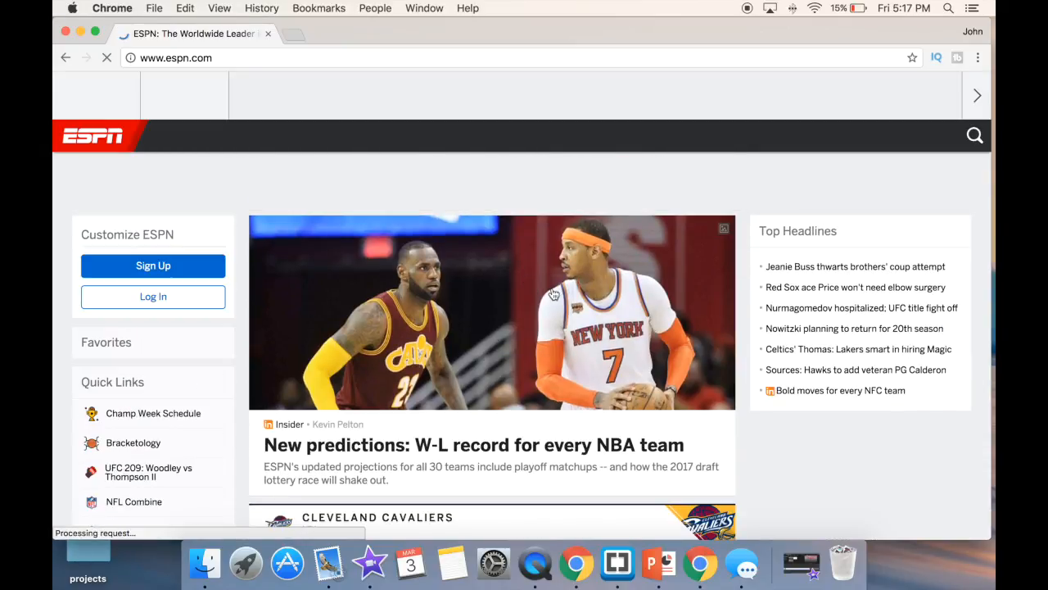
# - Inspect the ESPN page's HTML via the context menu, then return to google.com
pyautogui.rightClick(553, 294)
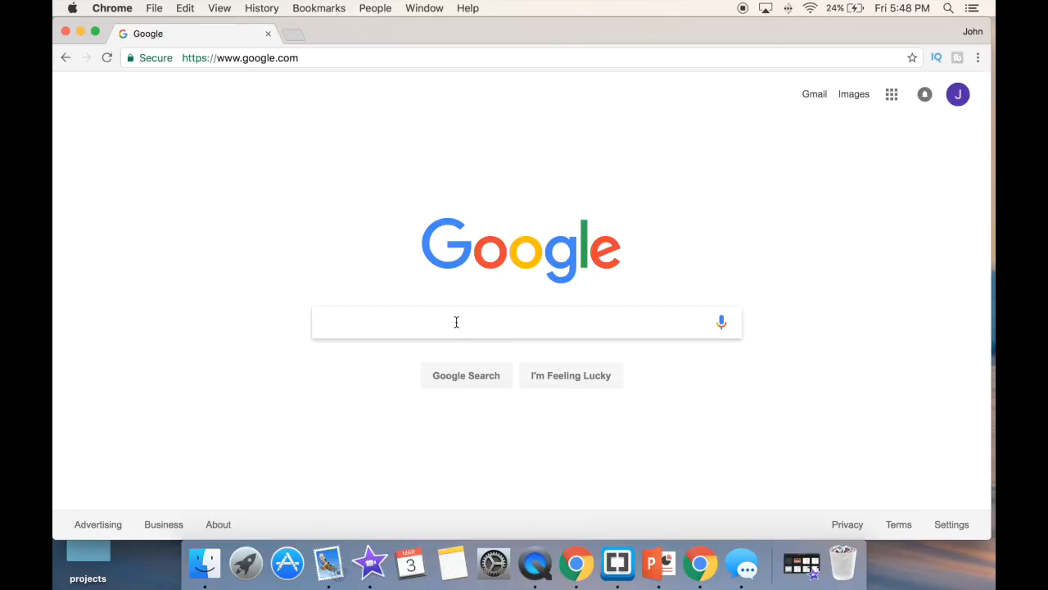
# - Search Google for 'brackets text editor' using the suggestion for 'bra'
pyautogui.write('bra')
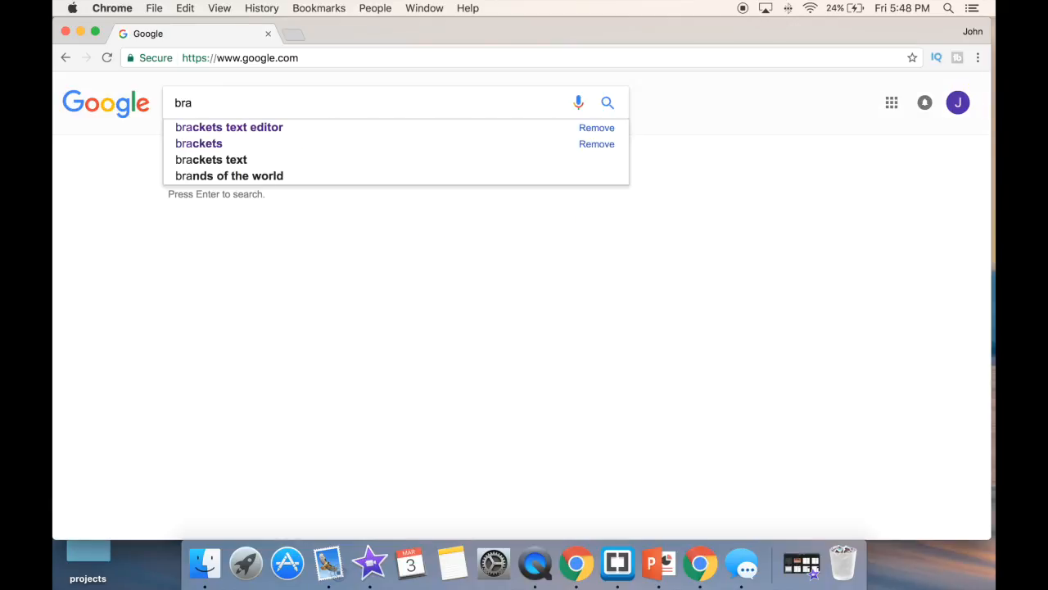
pyautogui.click(228, 127)
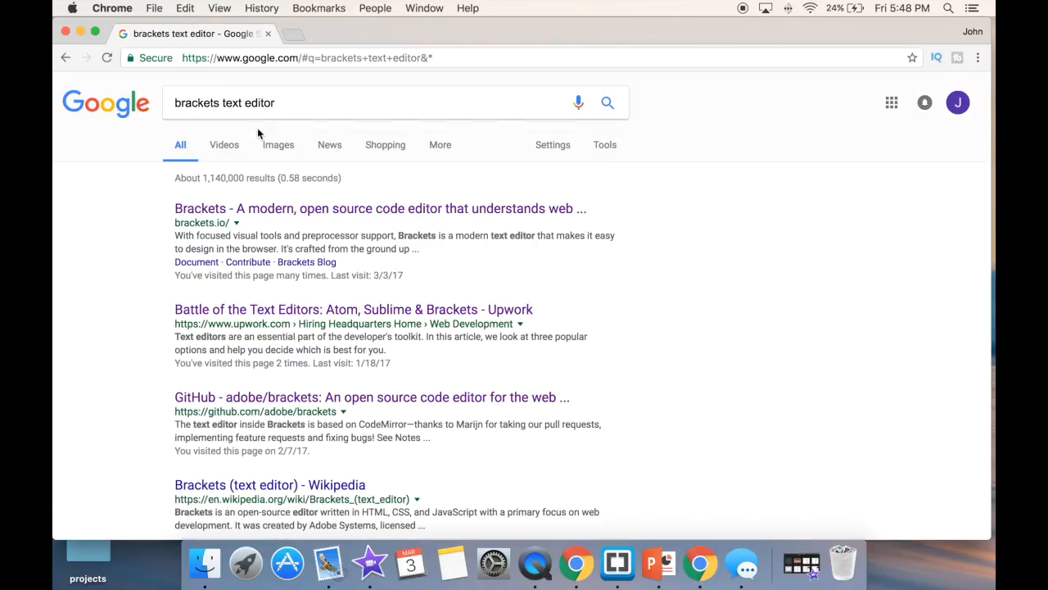
pyautogui.moveTo(250, 222)
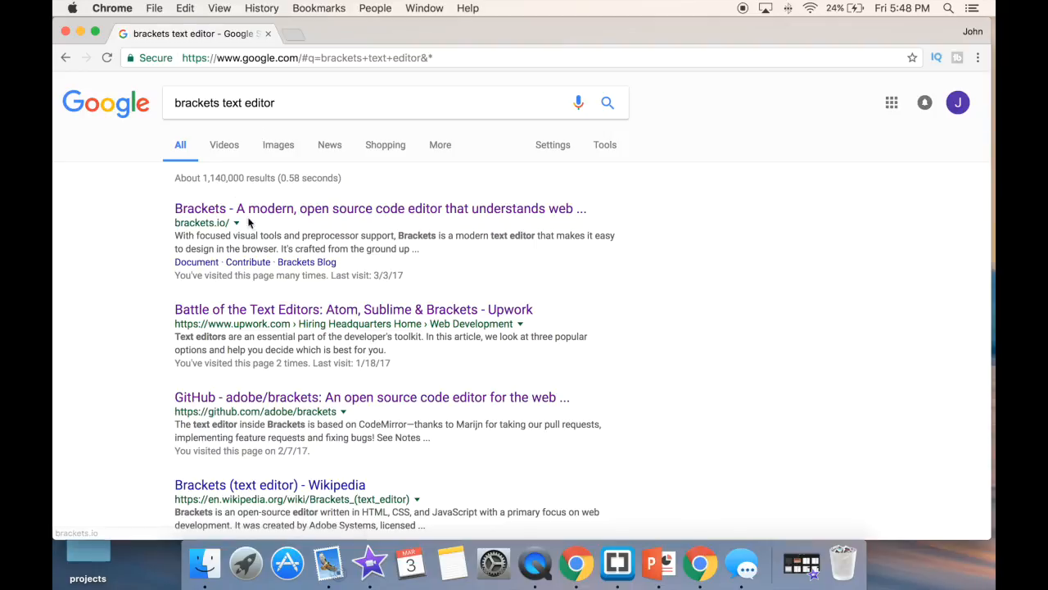
pyautogui.moveTo(225, 211)
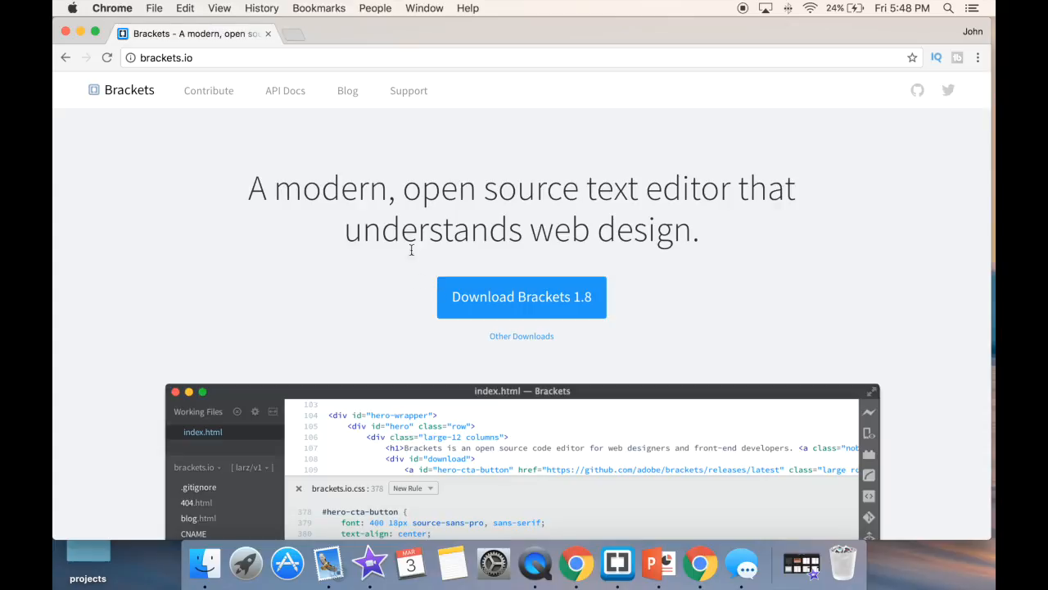
pyautogui.moveTo(339, 284)
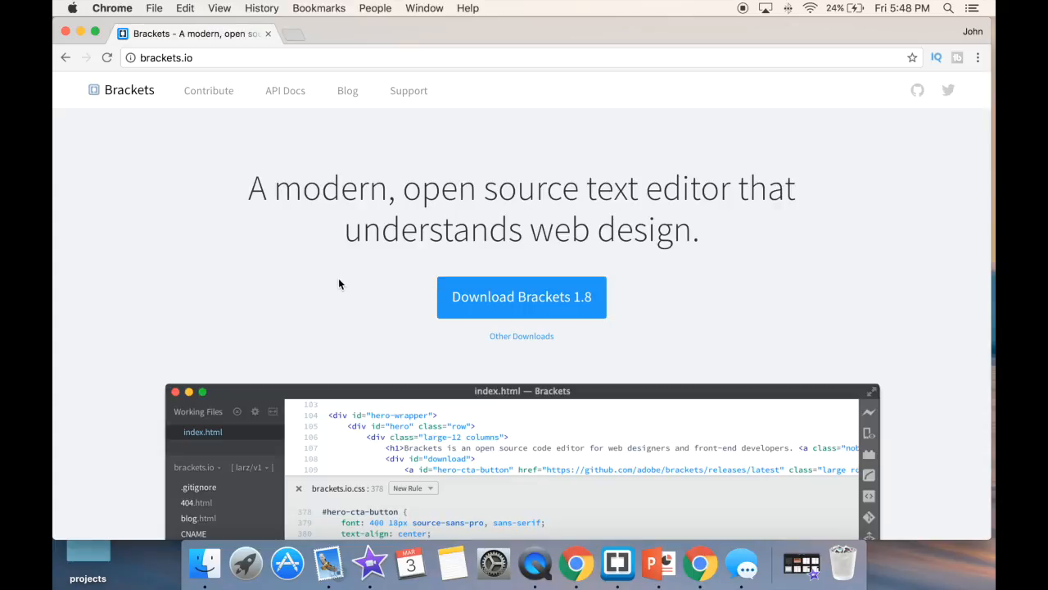
# - Browse the brackets.io page and start the Brackets 1.8 .dmg download for Mac
pyautogui.scroll(-3)
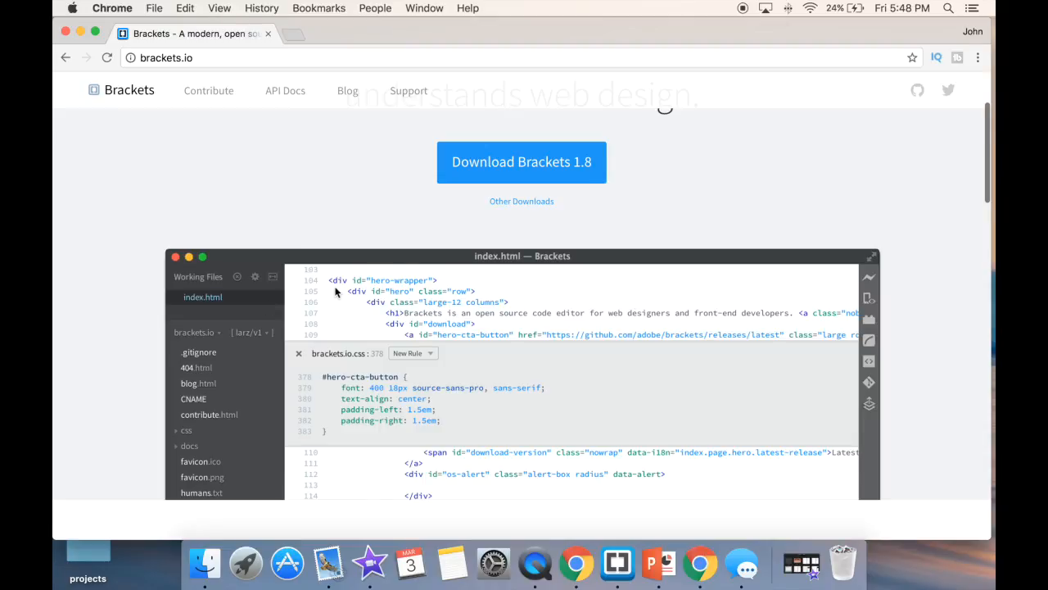
pyautogui.moveTo(696, 301)
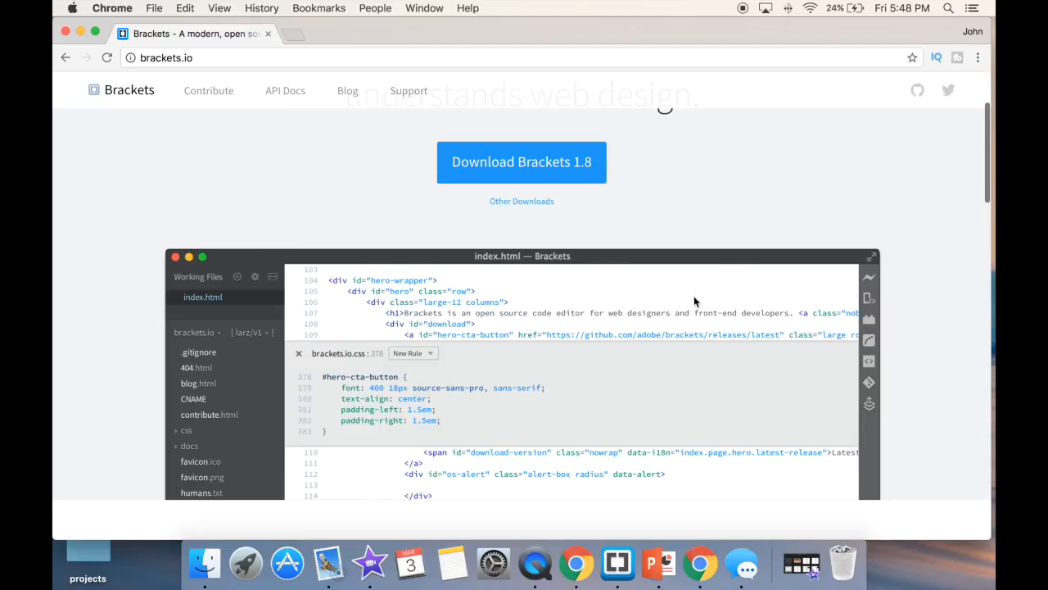
pyautogui.moveTo(462, 276)
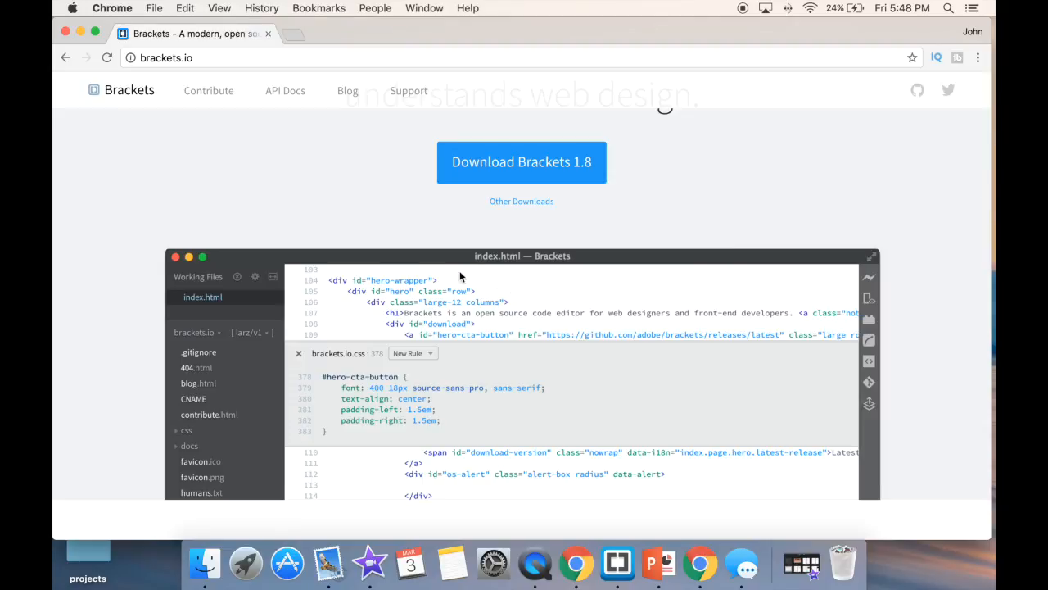
pyautogui.scroll(-3)
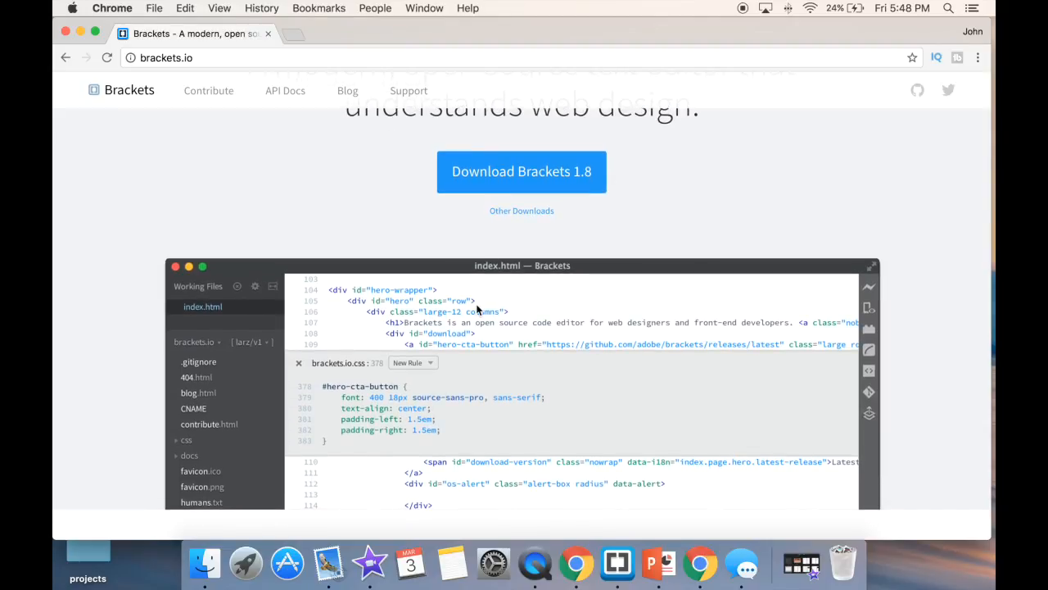
pyautogui.moveTo(403, 308)
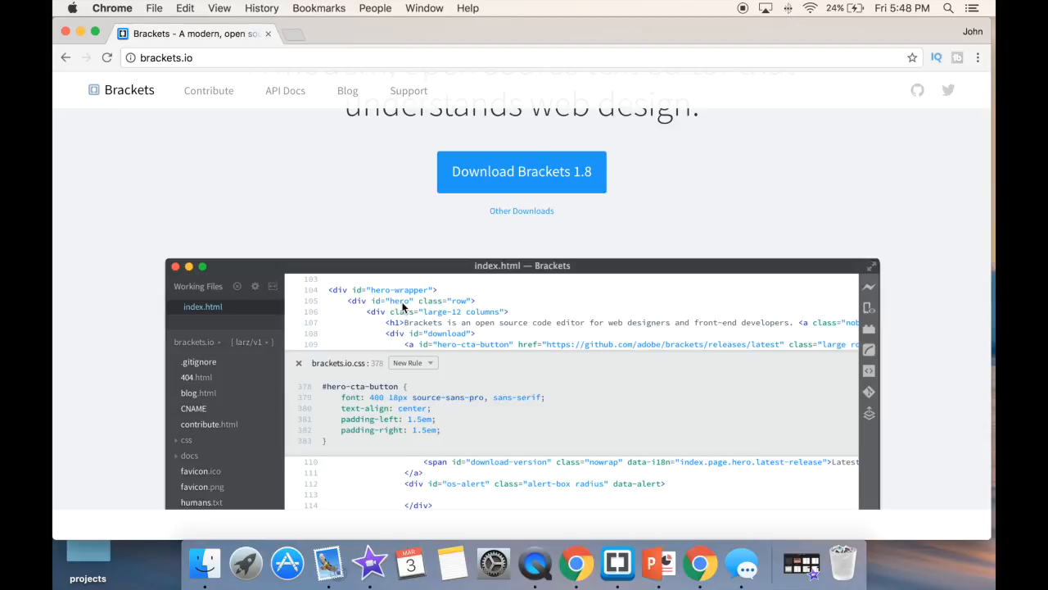
pyautogui.scroll(3)
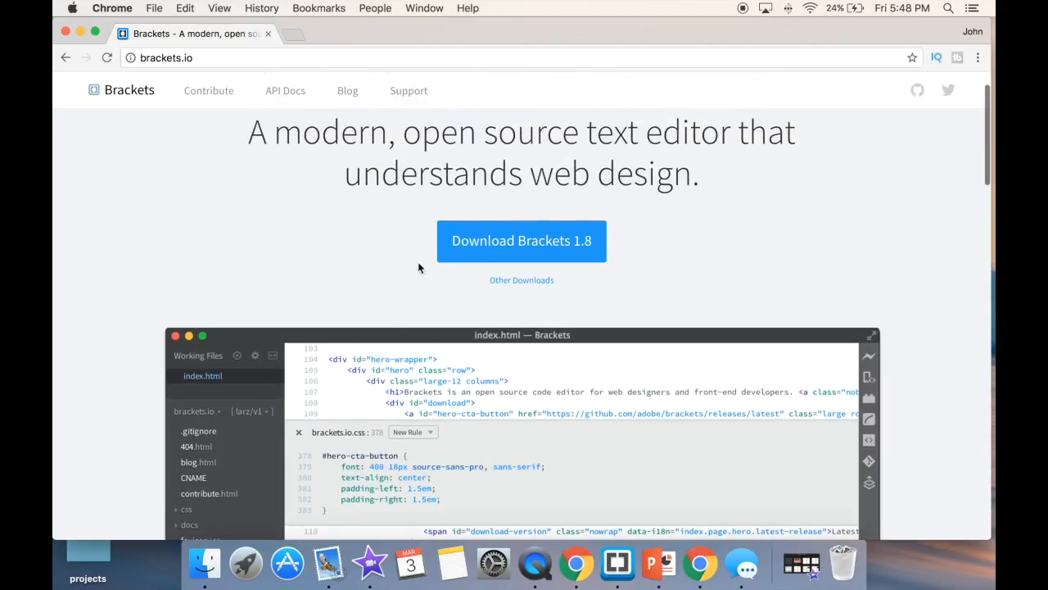
pyautogui.moveTo(521, 241)
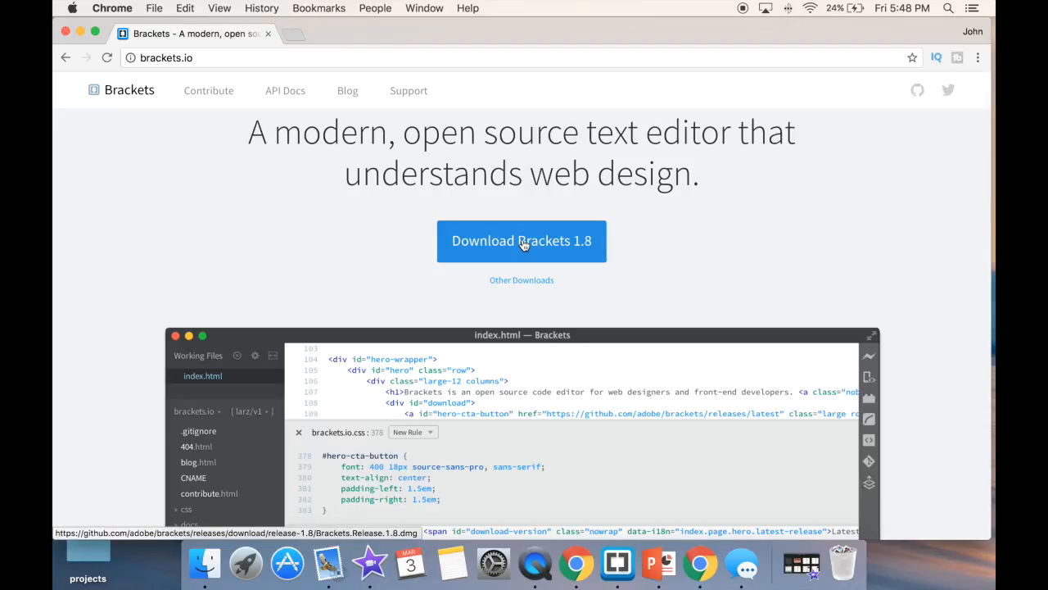
pyautogui.click(522, 241)
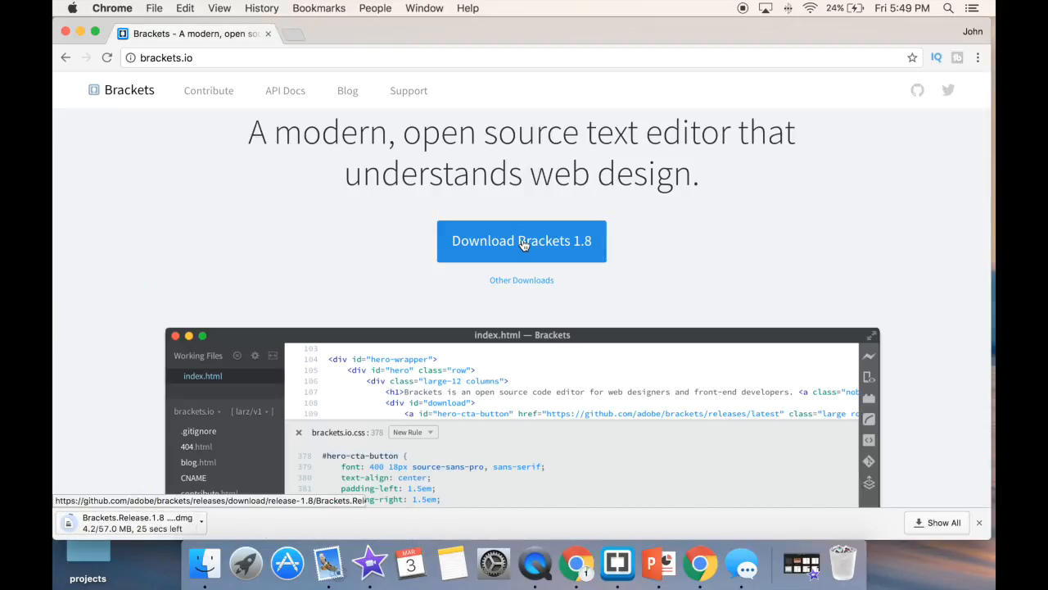